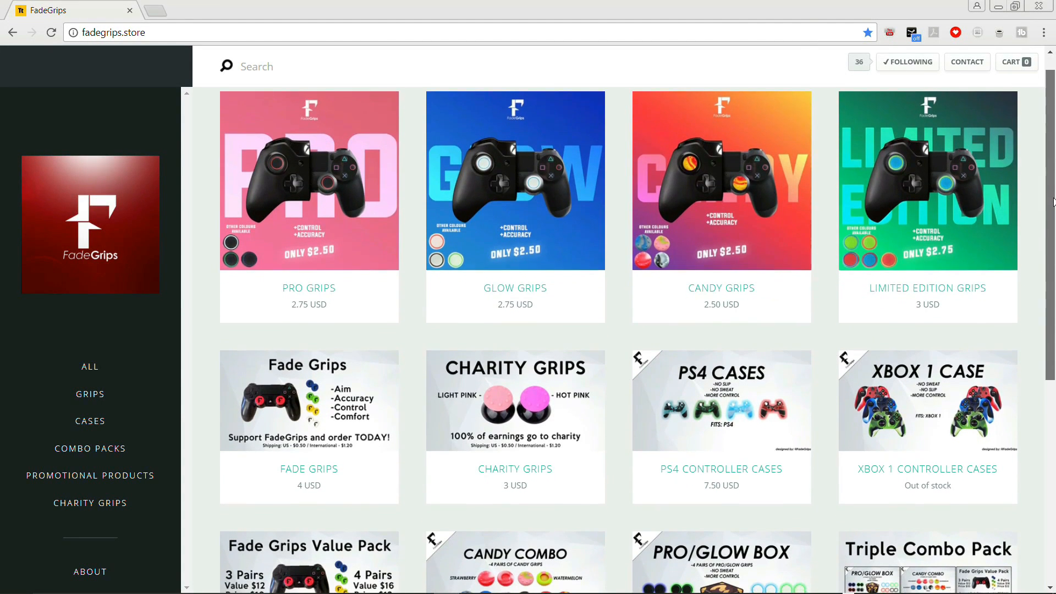
# - Bring up Chrome with the Free Trial, nada Temporary Email and Login Bitdefender tabs
pyautogui.scroll(-3)
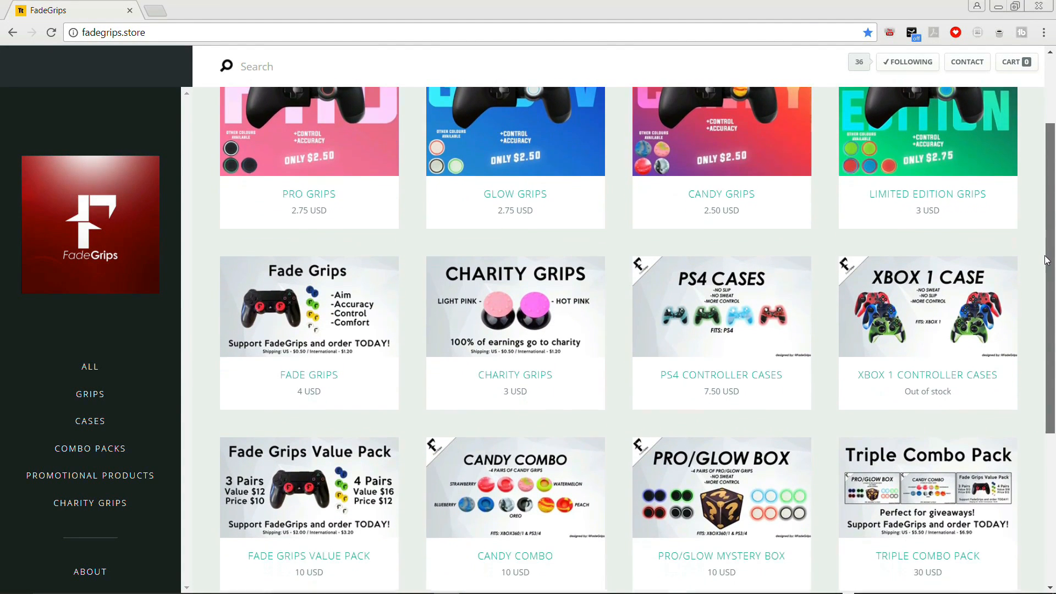
pyautogui.scroll(-3)
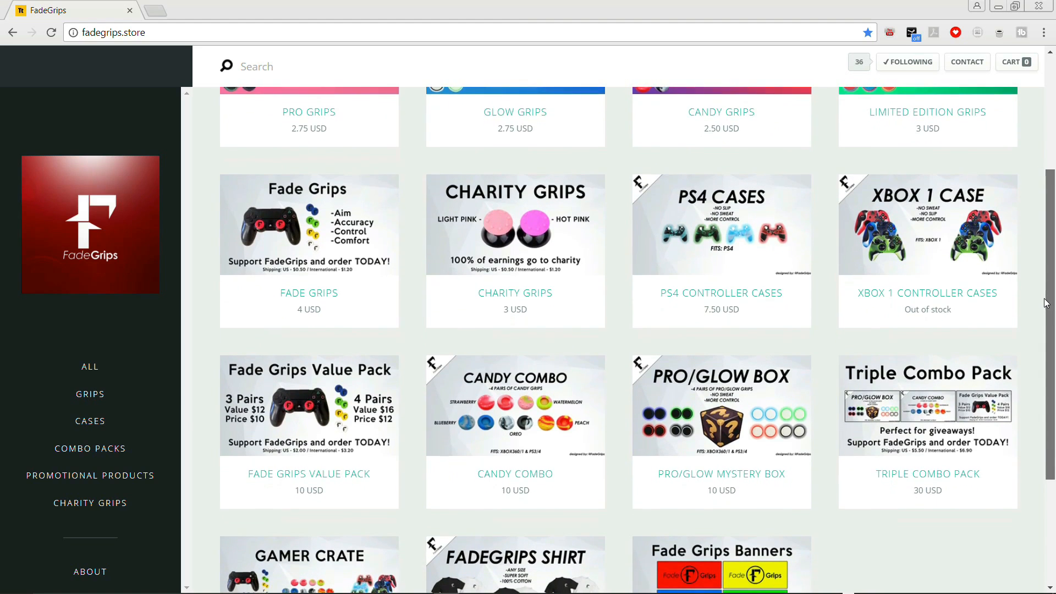
pyautogui.scroll(-3)
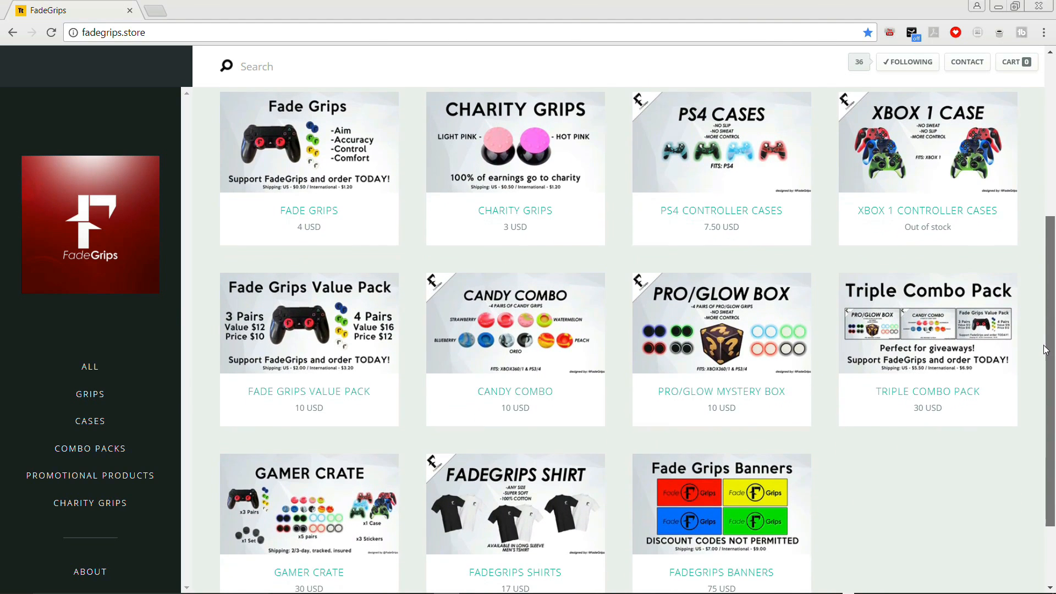
pyautogui.scroll(-3)
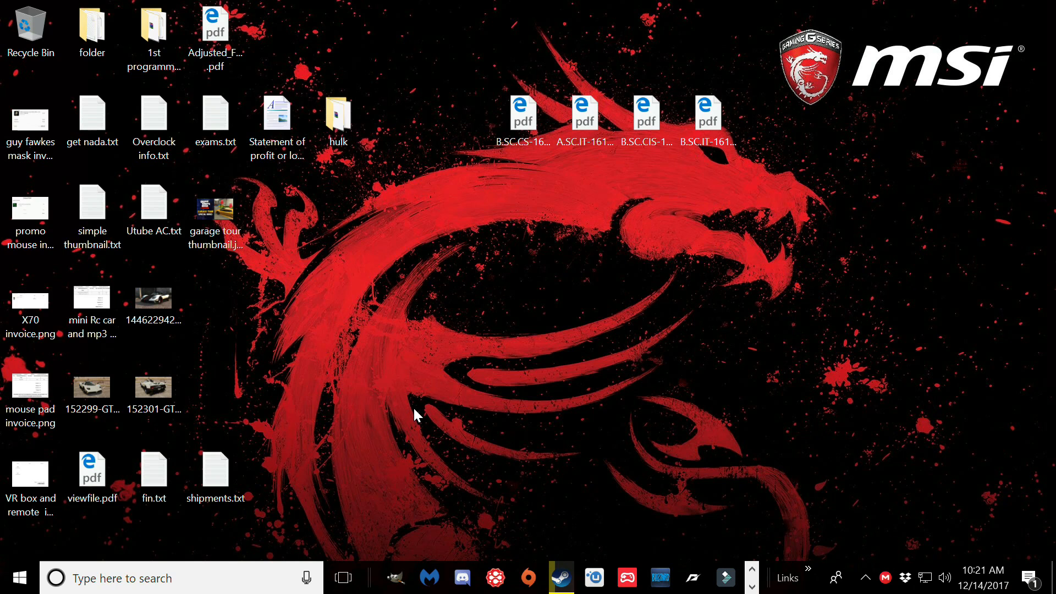
pyautogui.moveTo(753, 569)
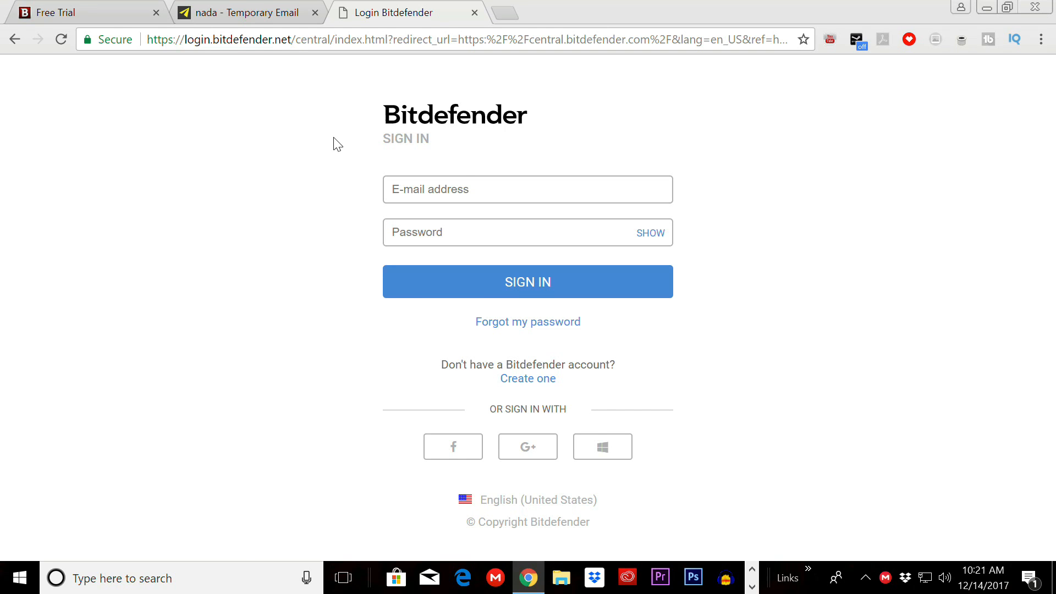
# - View the 90-day Total Security 2018 trial offer, then switch to the nada inbox
pyautogui.click(247, 12)
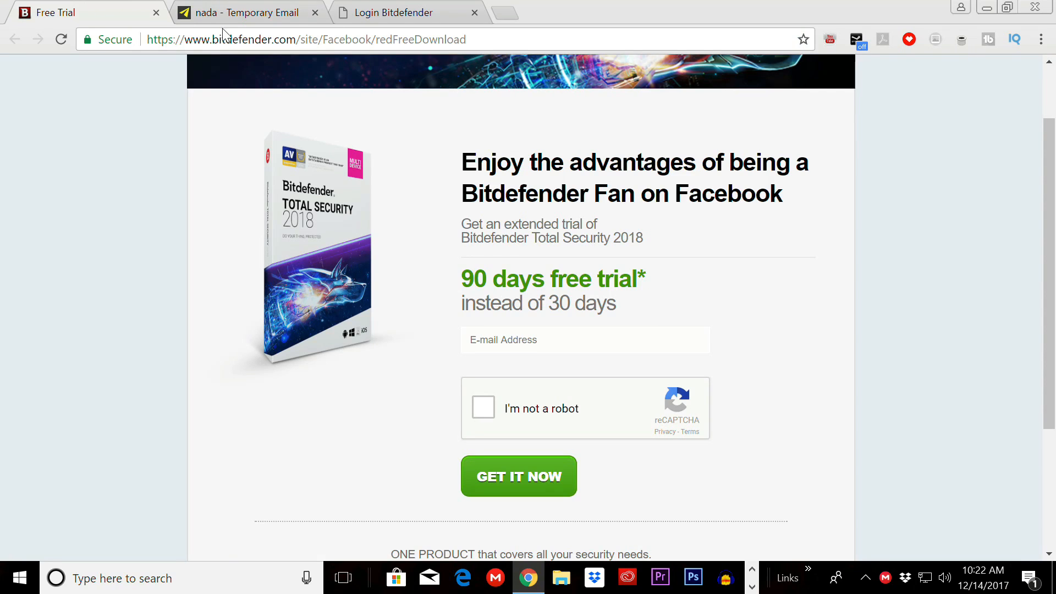
pyautogui.moveTo(245, 12)
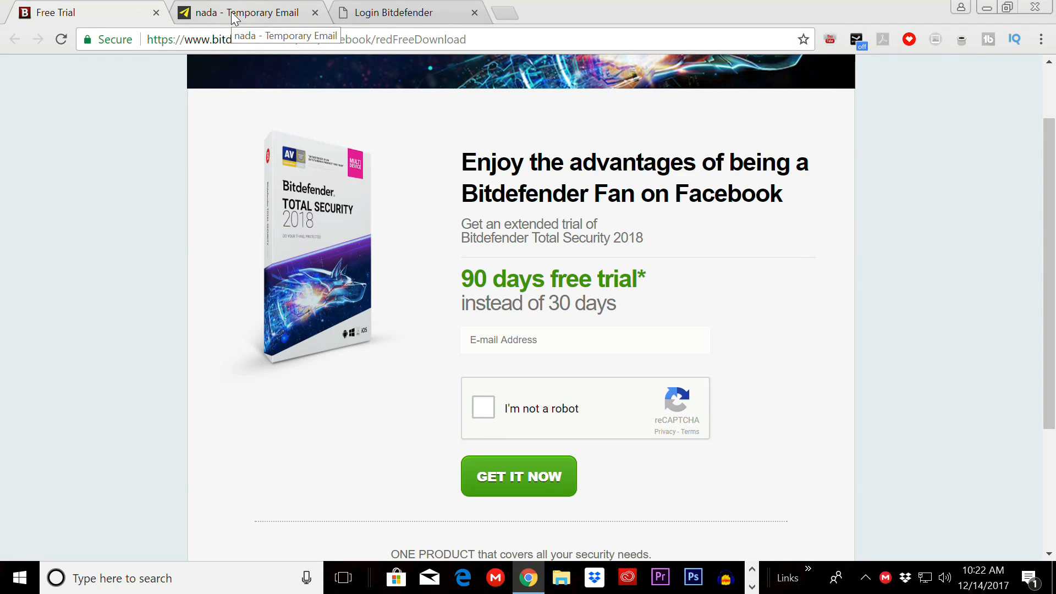
pyautogui.click(242, 12)
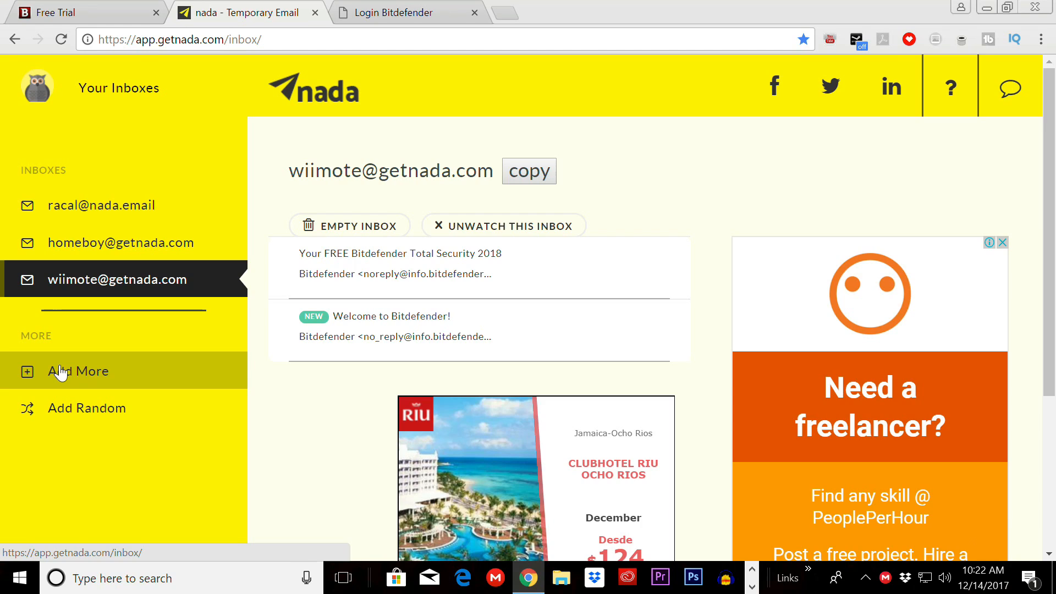
pyautogui.click(77, 371)
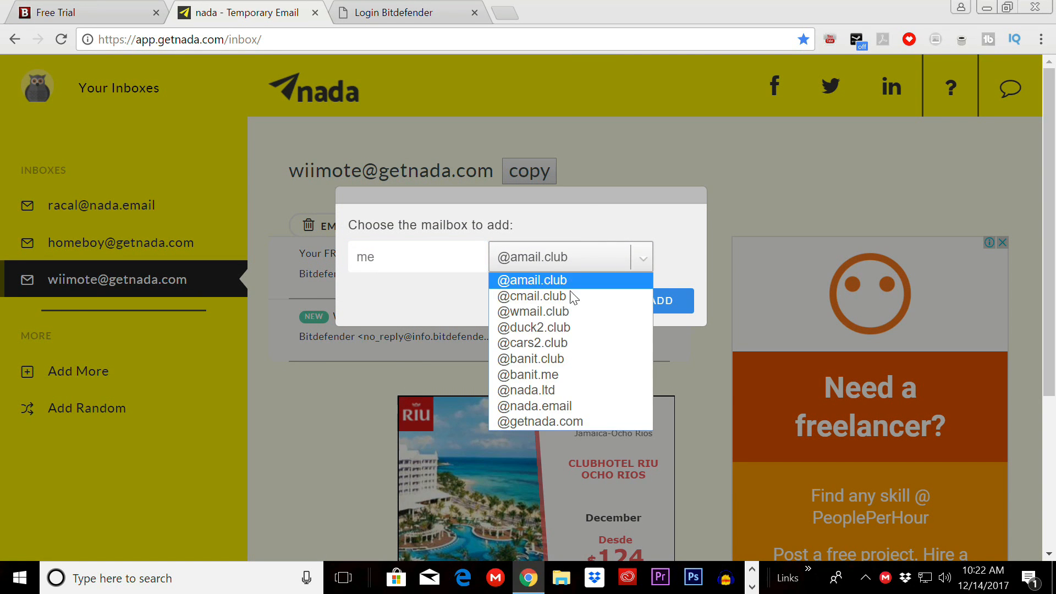
pyautogui.moveTo(562, 421)
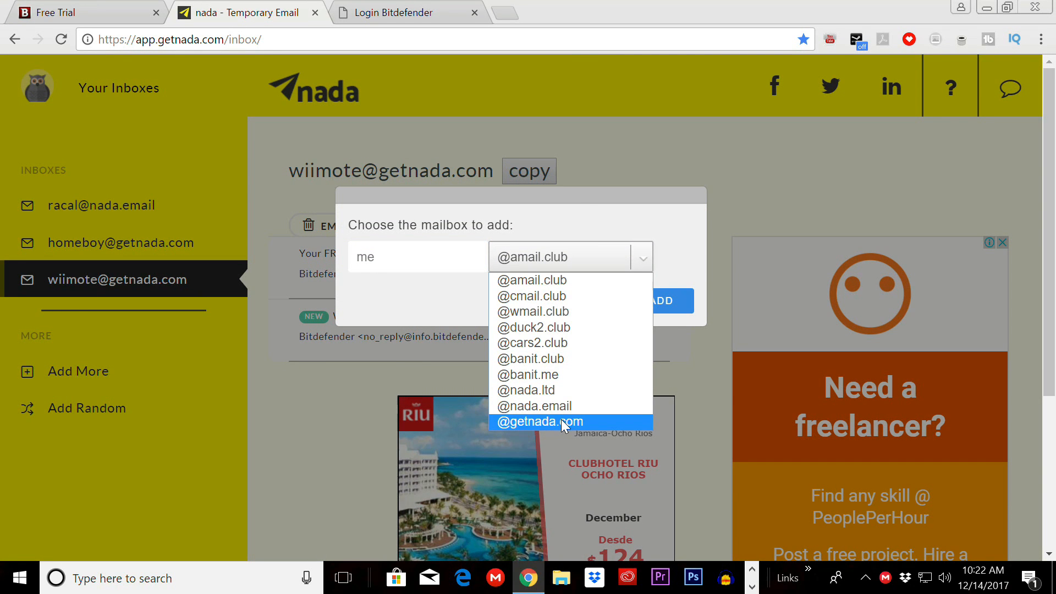
pyautogui.click(552, 421)
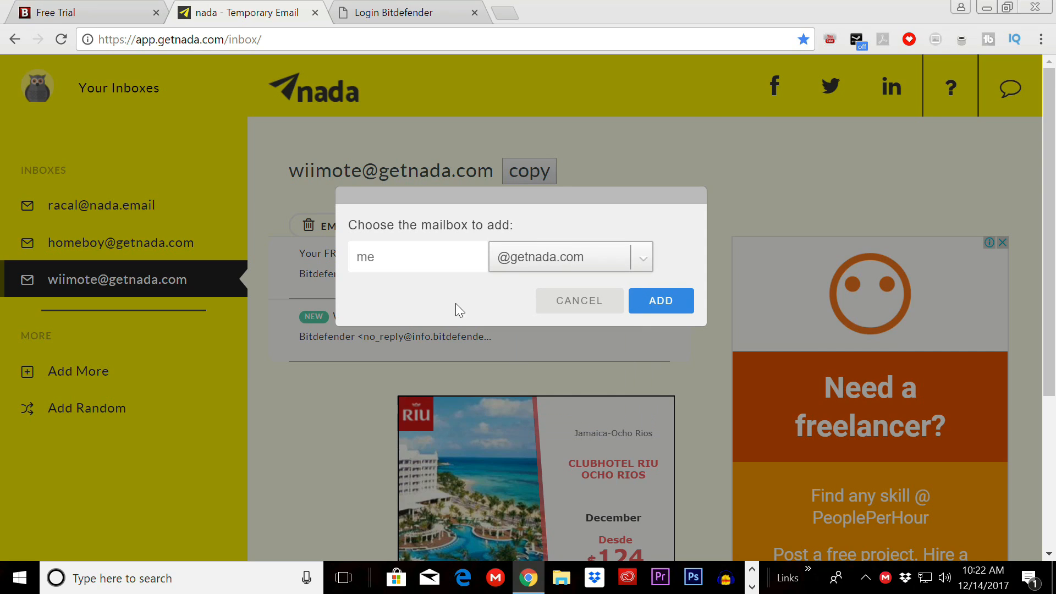
pyautogui.click(418, 257)
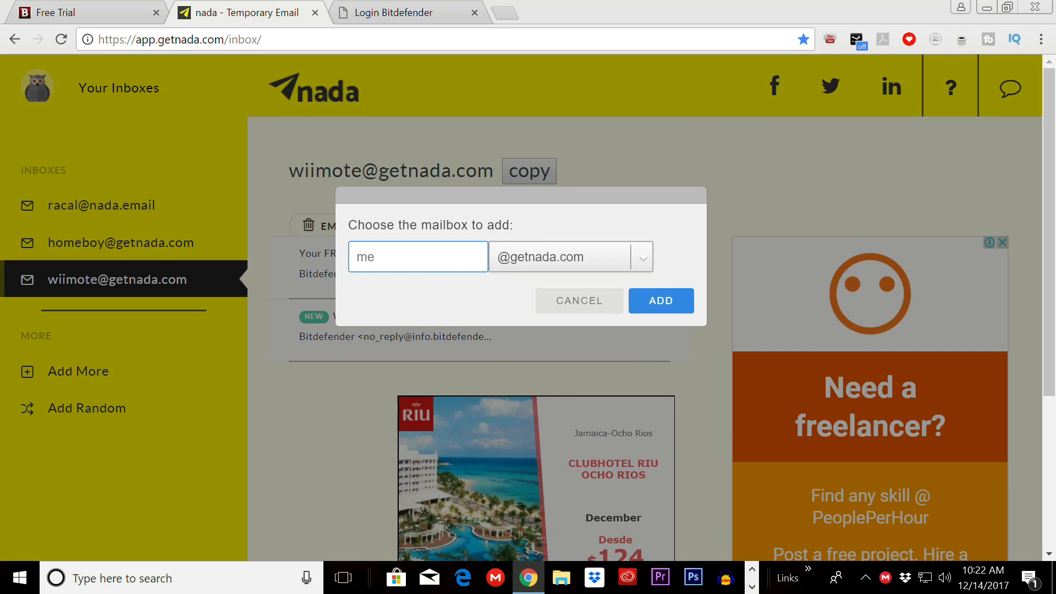
pyautogui.click(417, 257)
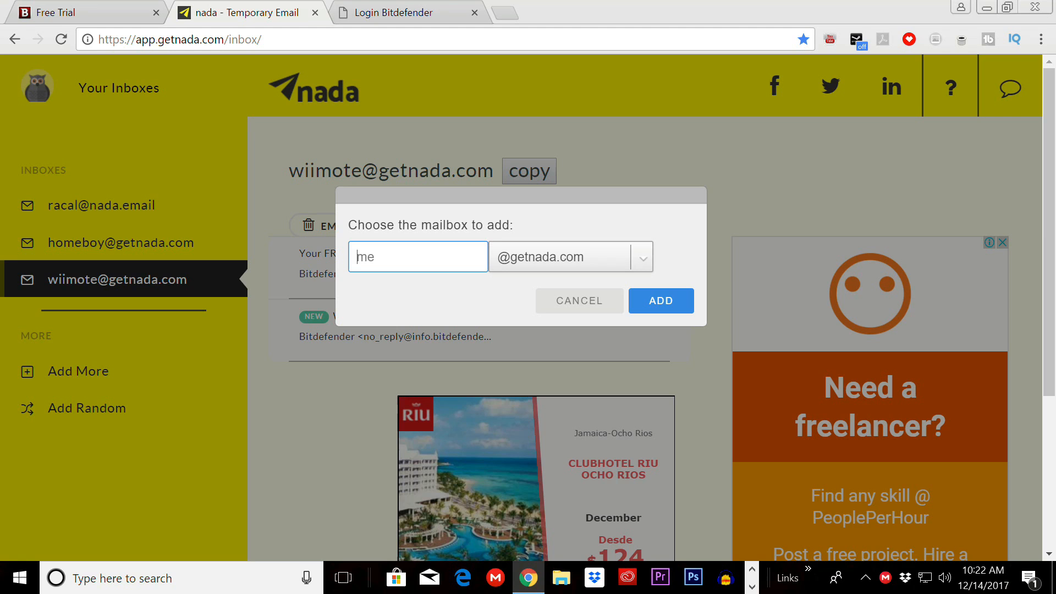
pyautogui.write('youtuy')
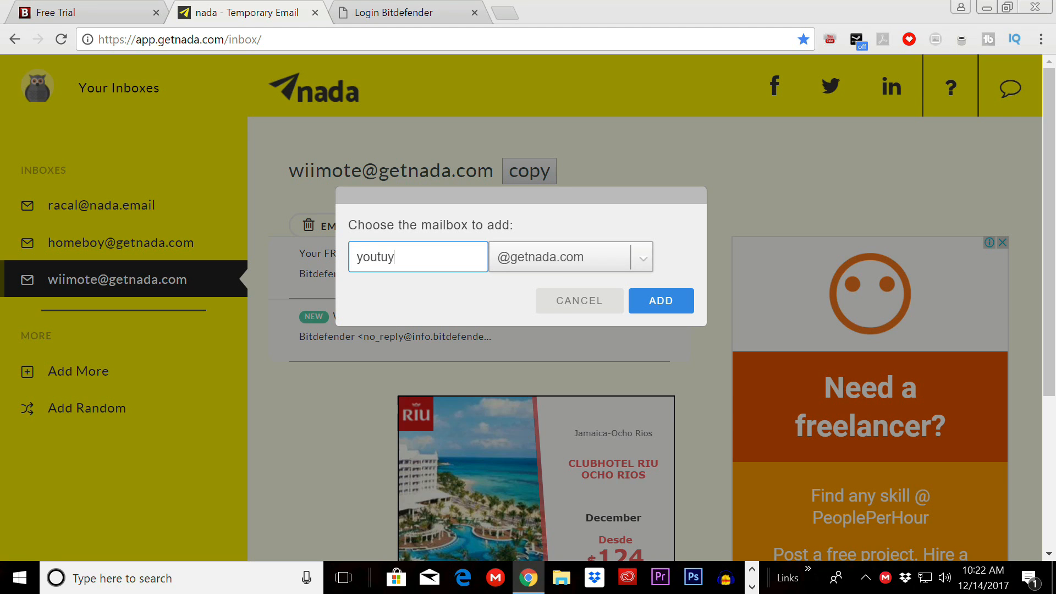
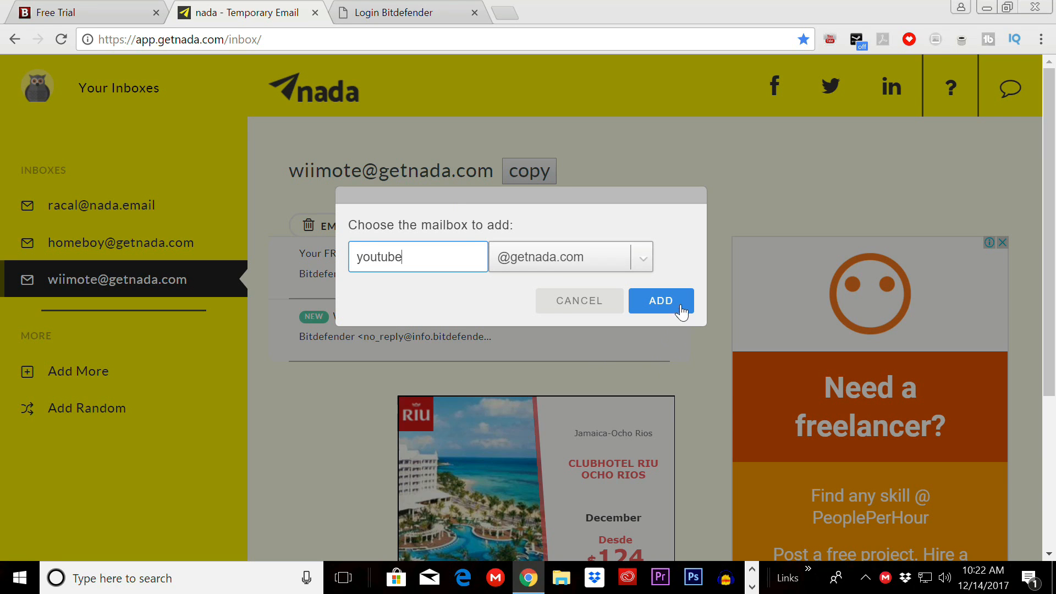
pyautogui.click(660, 301)
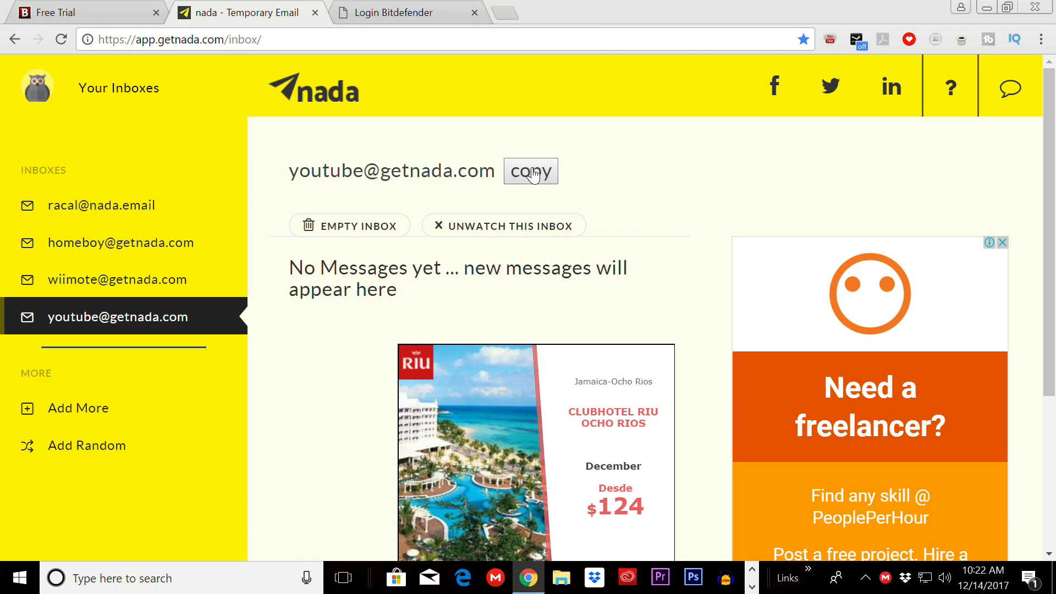
pyautogui.click(530, 170)
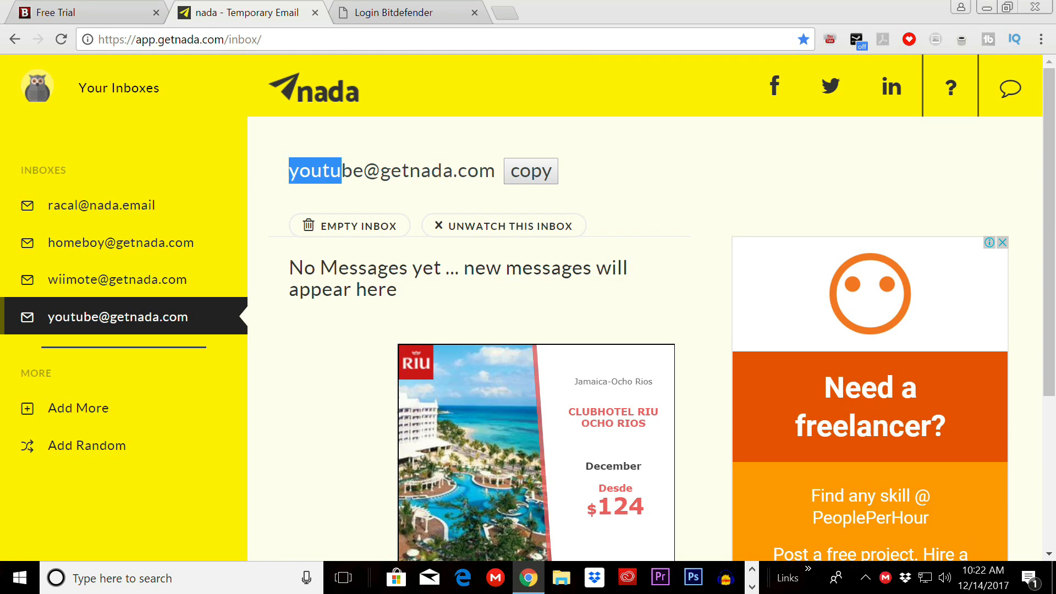
pyautogui.moveTo(530, 171)
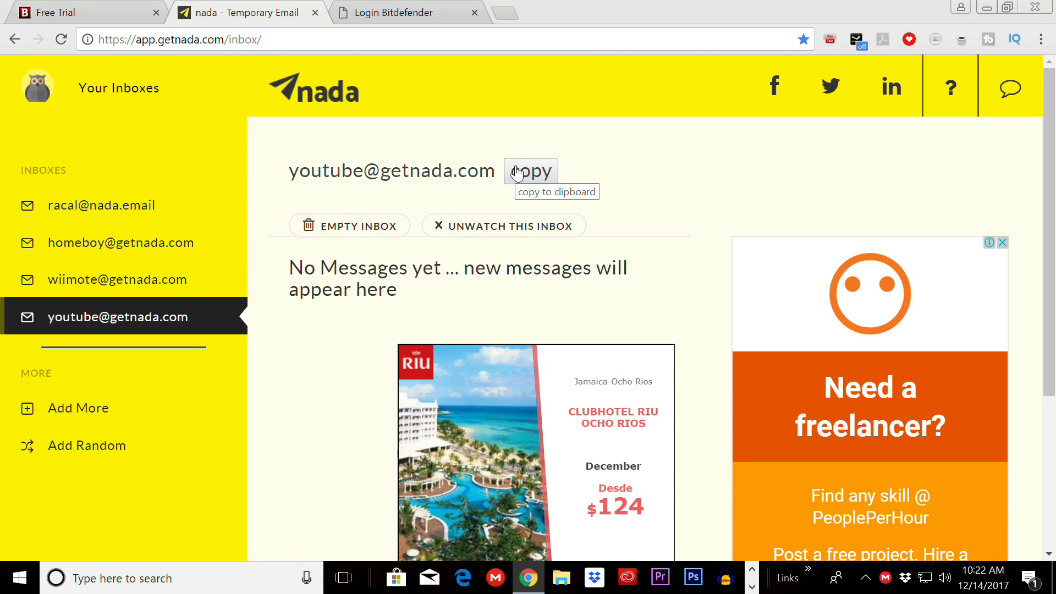
pyautogui.click(404, 12)
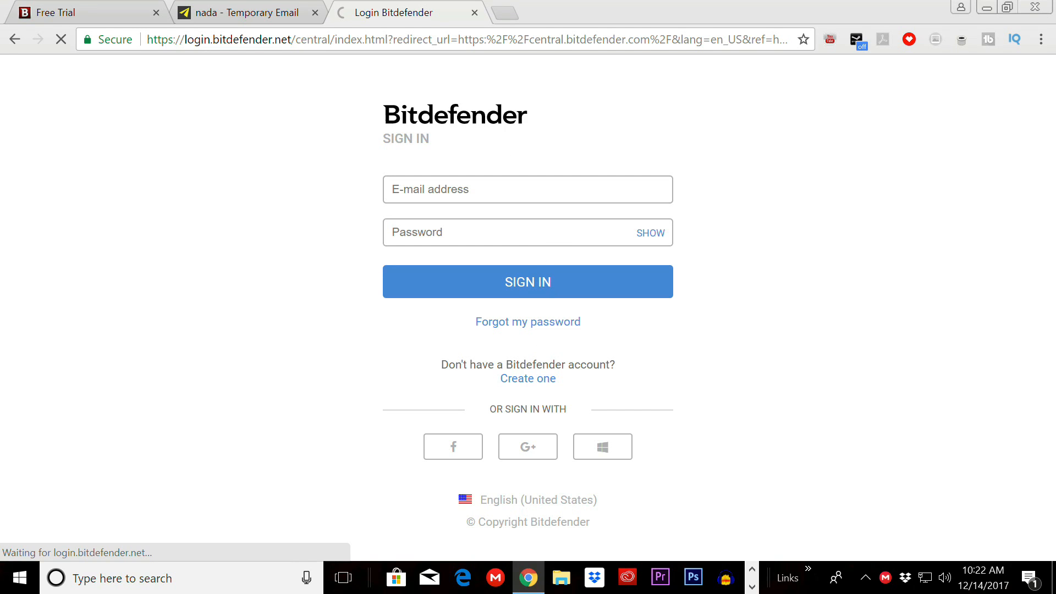
# - Sign up with name 'you tube', the getnada address and a password, passing reCAPTCHA
pyautogui.click(528, 378)
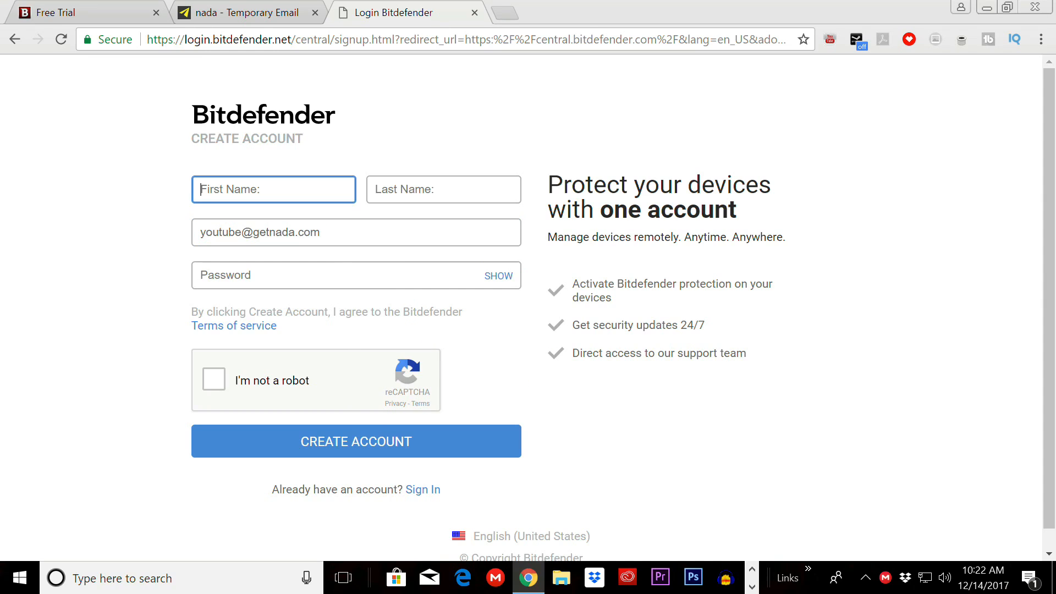
pyautogui.write('you')
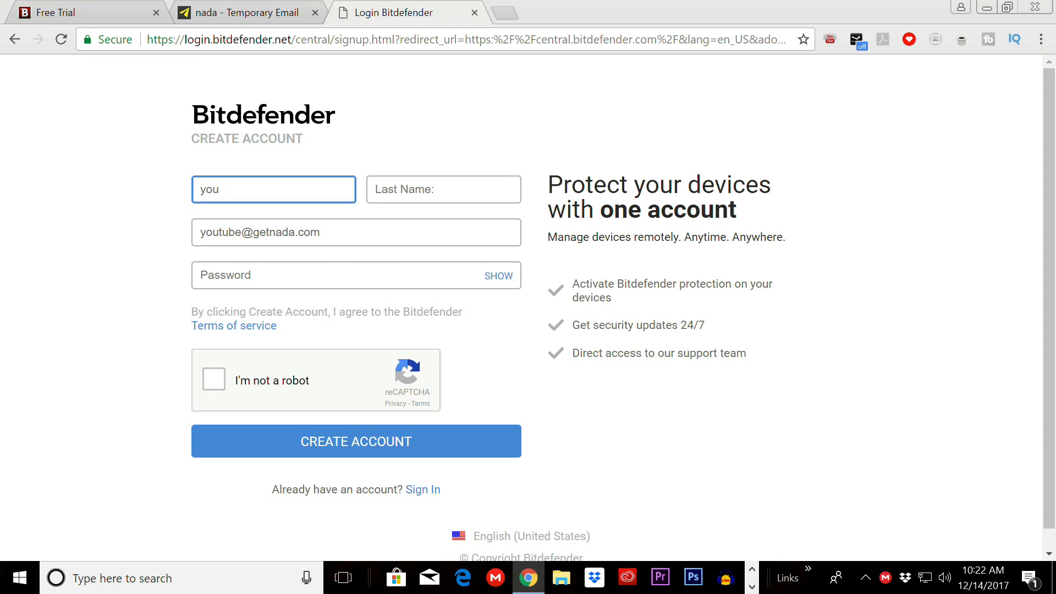
pyautogui.write('tube')
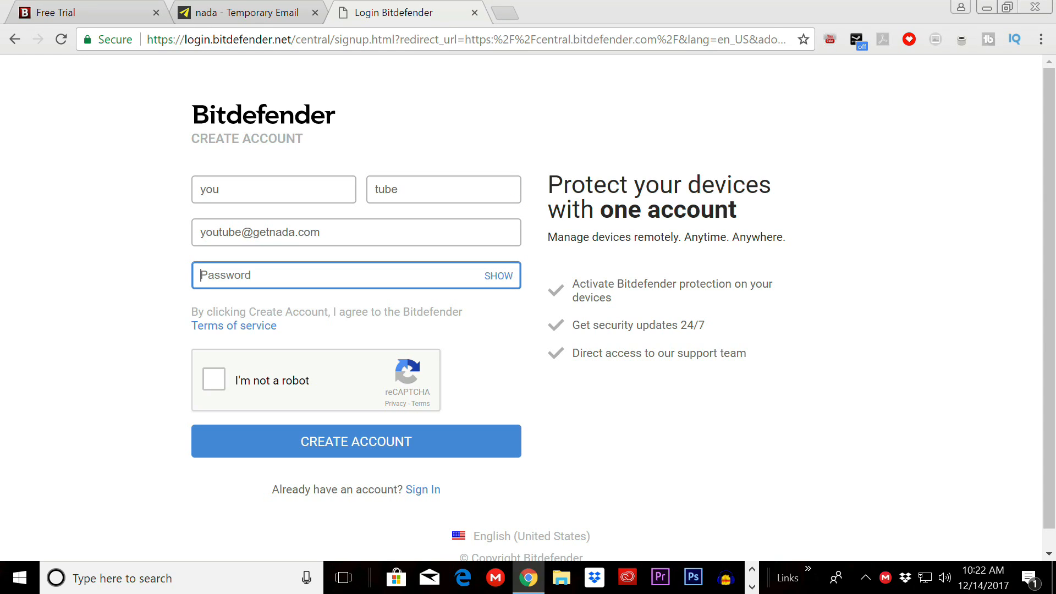
pyautogui.write('password')
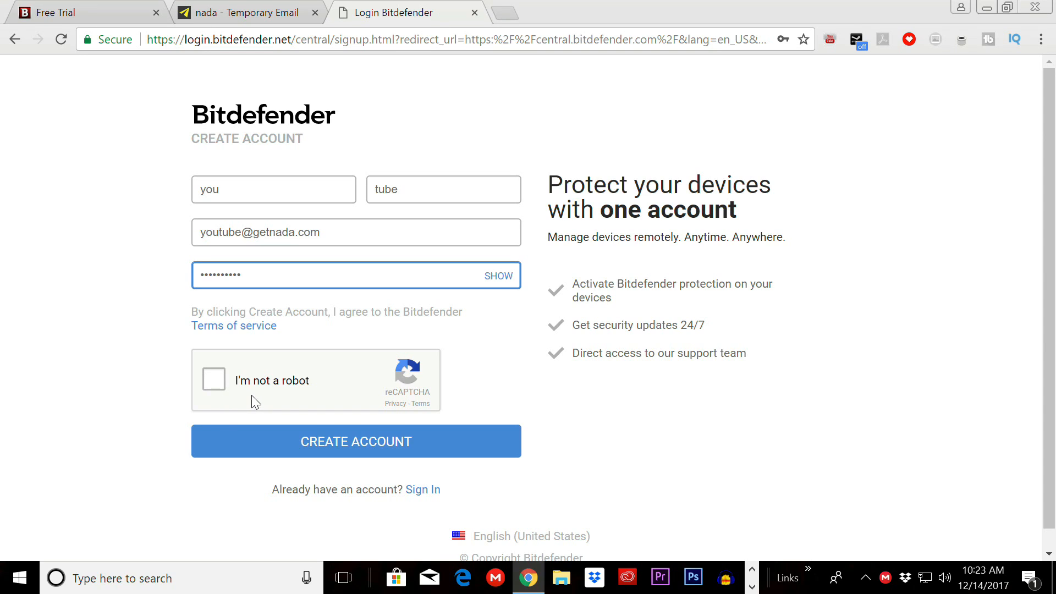
pyautogui.moveTo(259, 390)
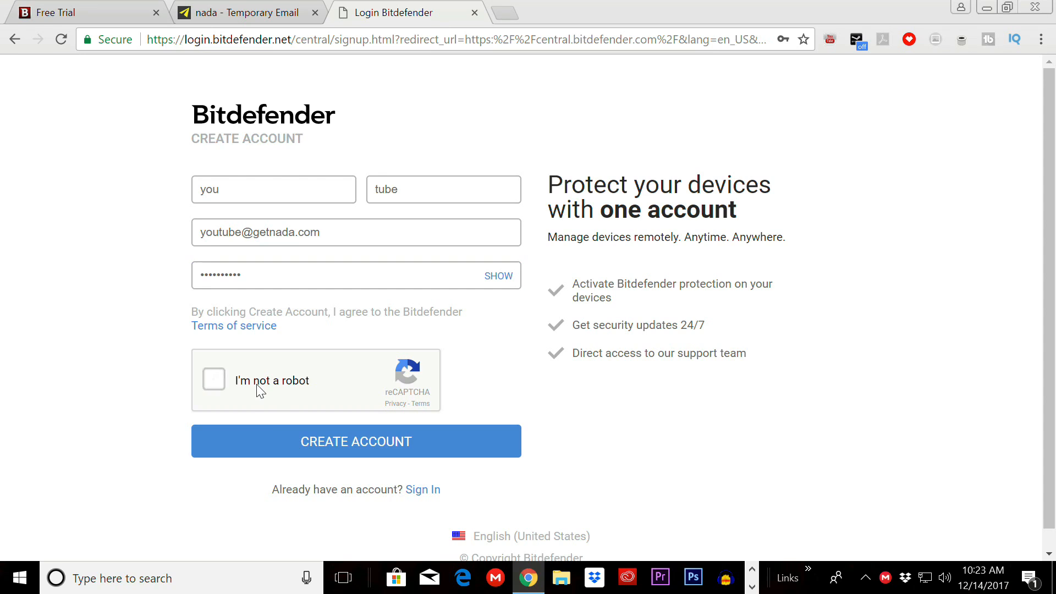
pyautogui.click(213, 379)
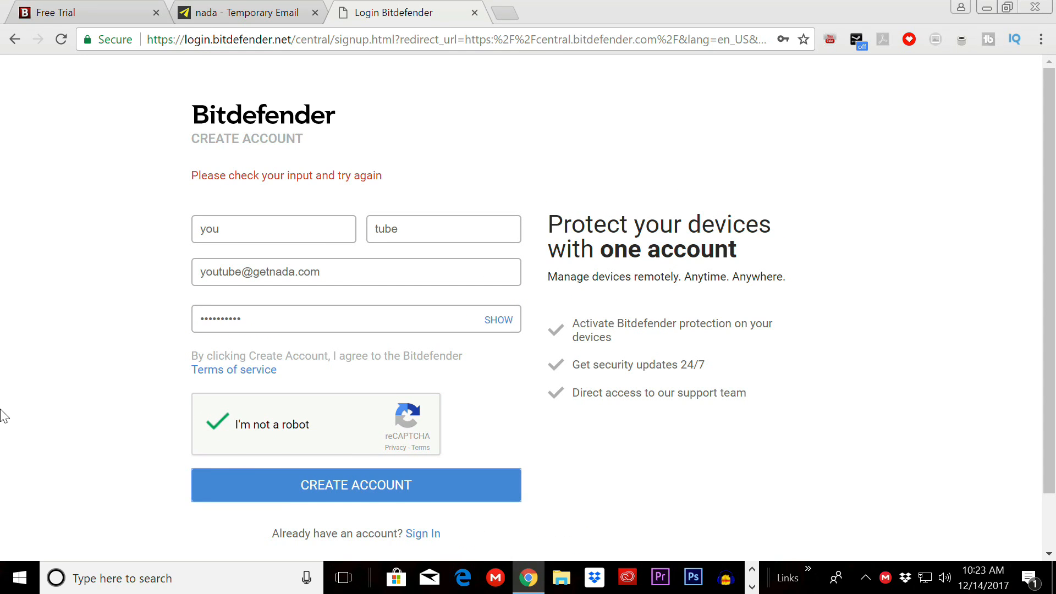
pyautogui.click(356, 484)
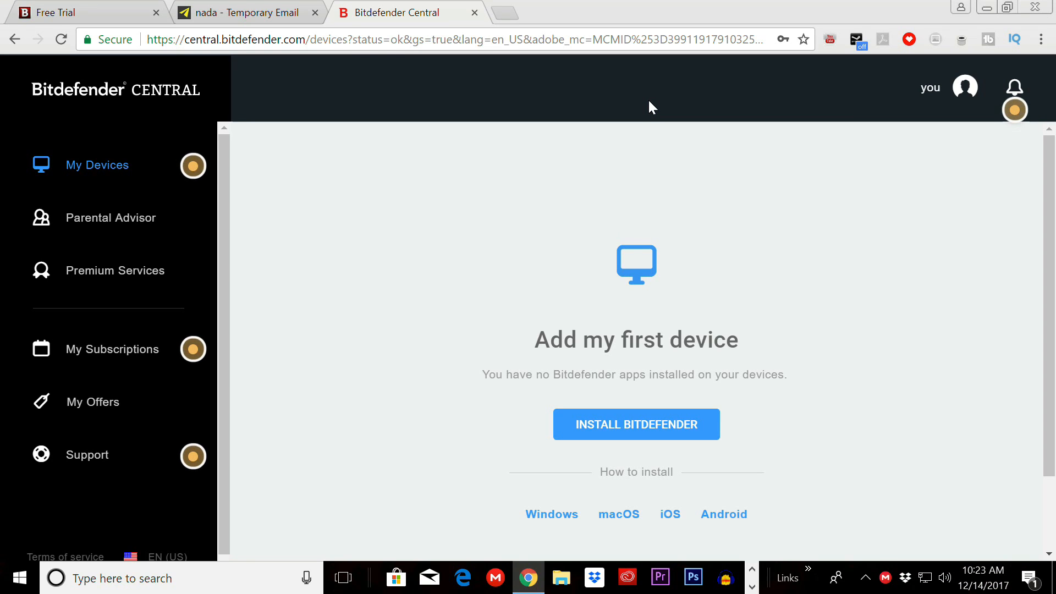
# - Check the nada inbox for the welcome email, then return to Central and the Free Trial offer
pyautogui.click(247, 12)
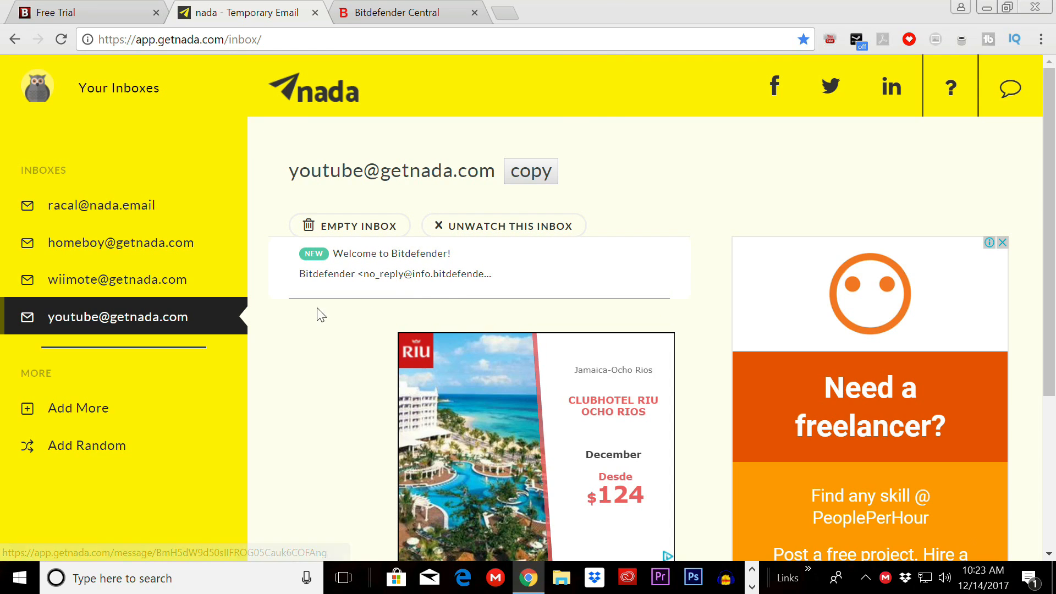
pyautogui.moveTo(291, 309)
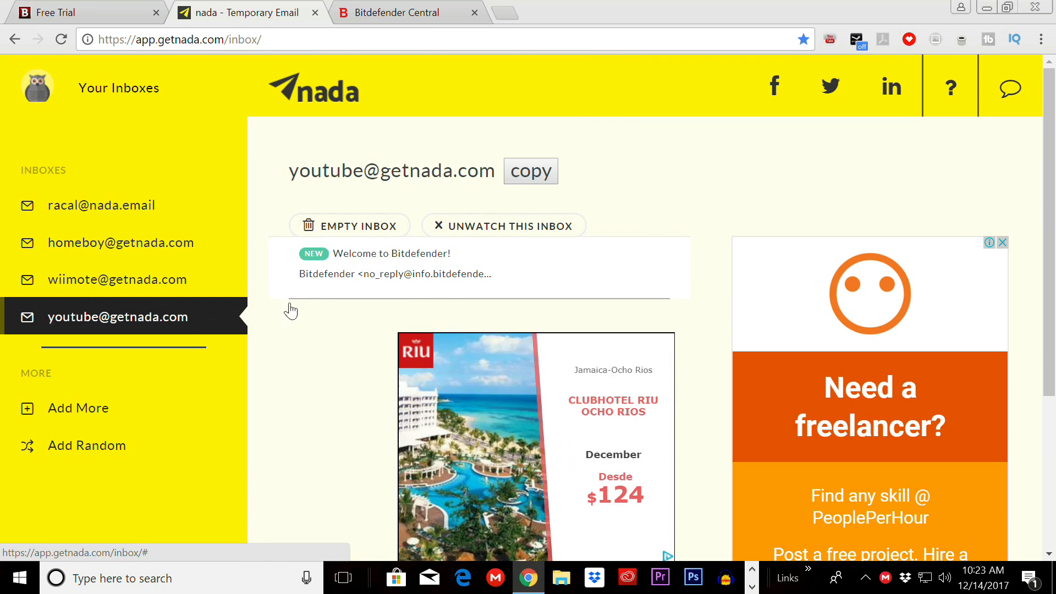
pyautogui.moveTo(212, 305)
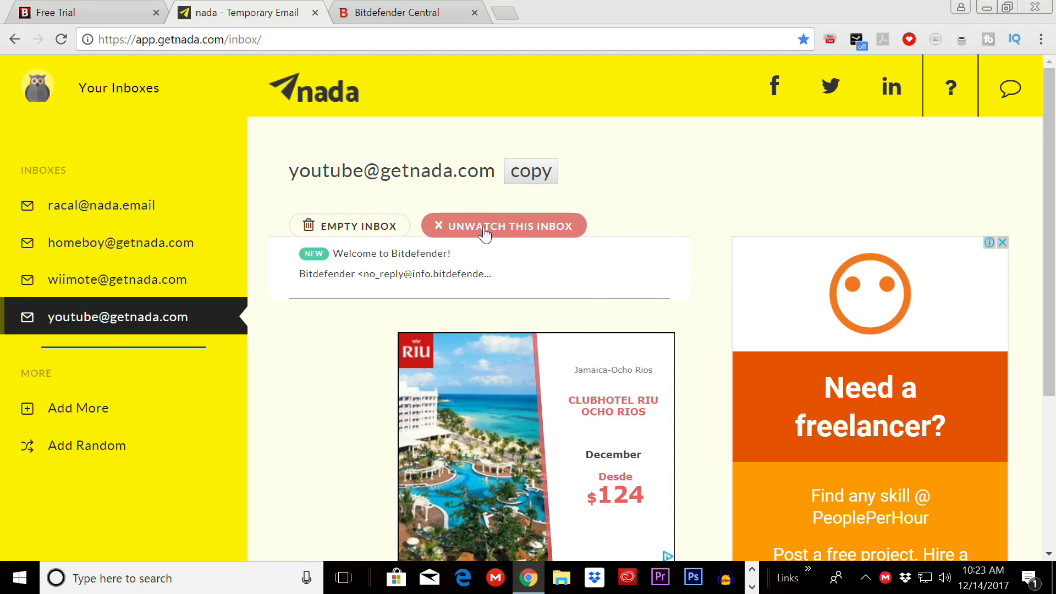
pyautogui.moveTo(366, 317)
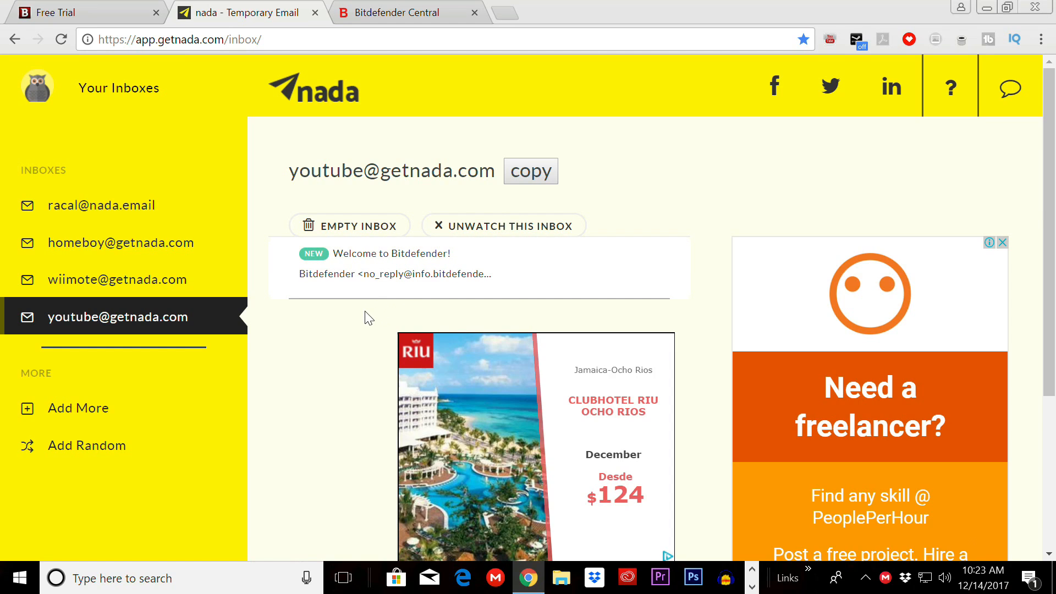
pyautogui.moveTo(354, 303)
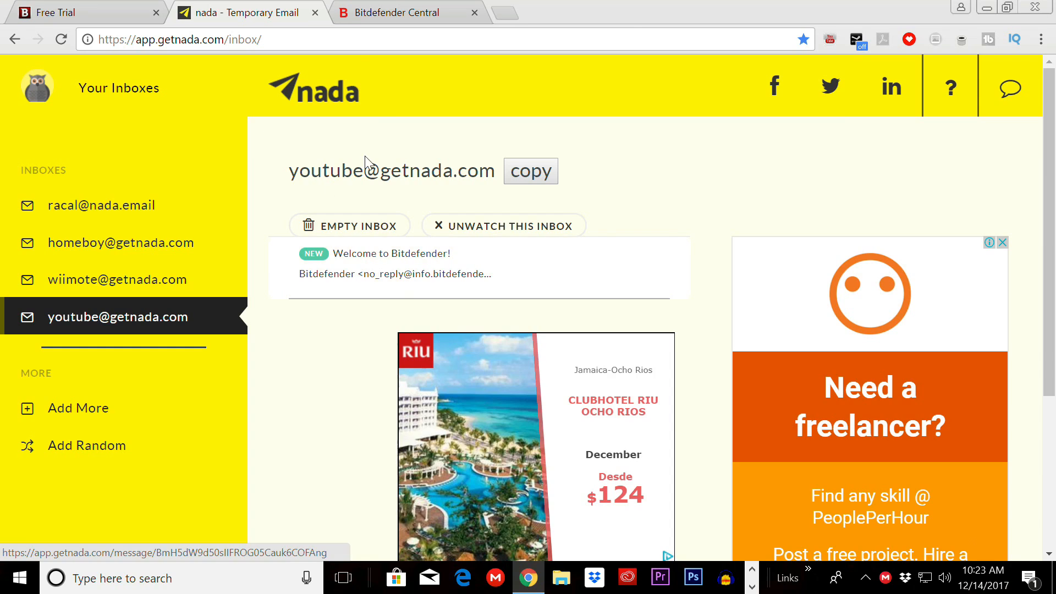
pyautogui.click(408, 13)
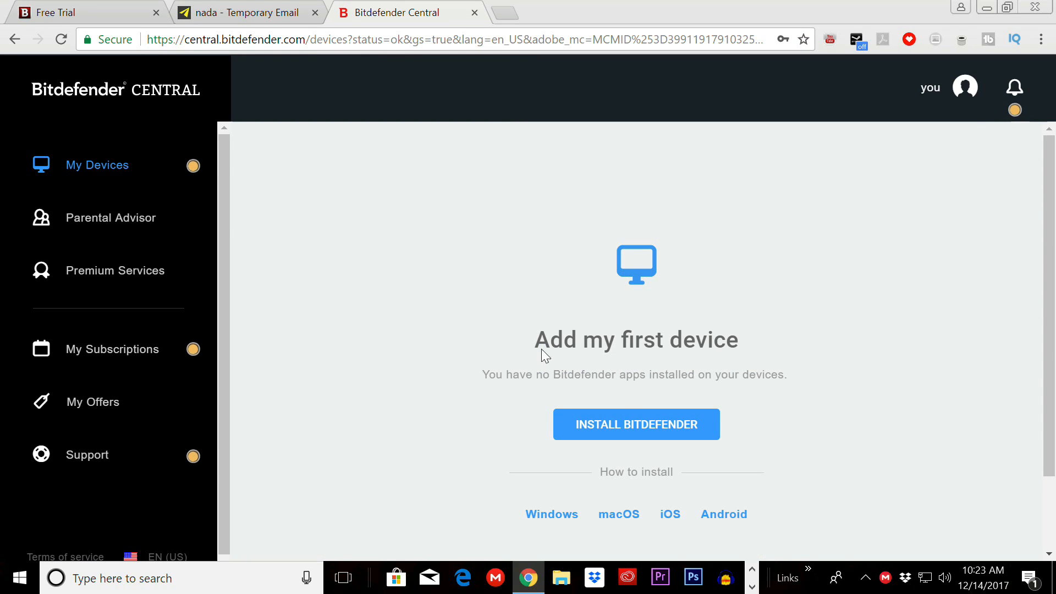
pyautogui.moveTo(465, 432)
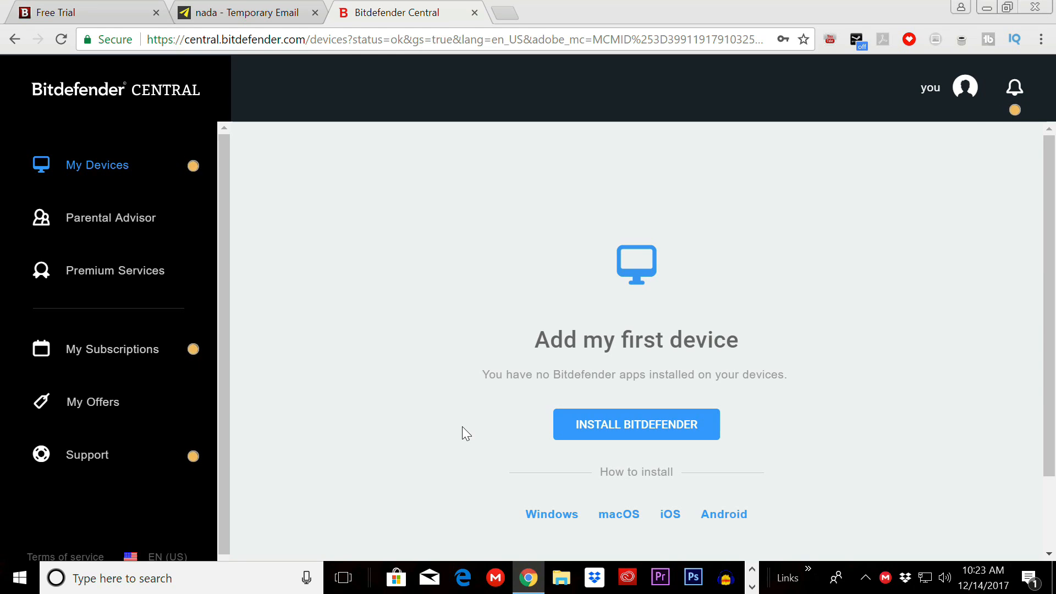
pyautogui.click(247, 12)
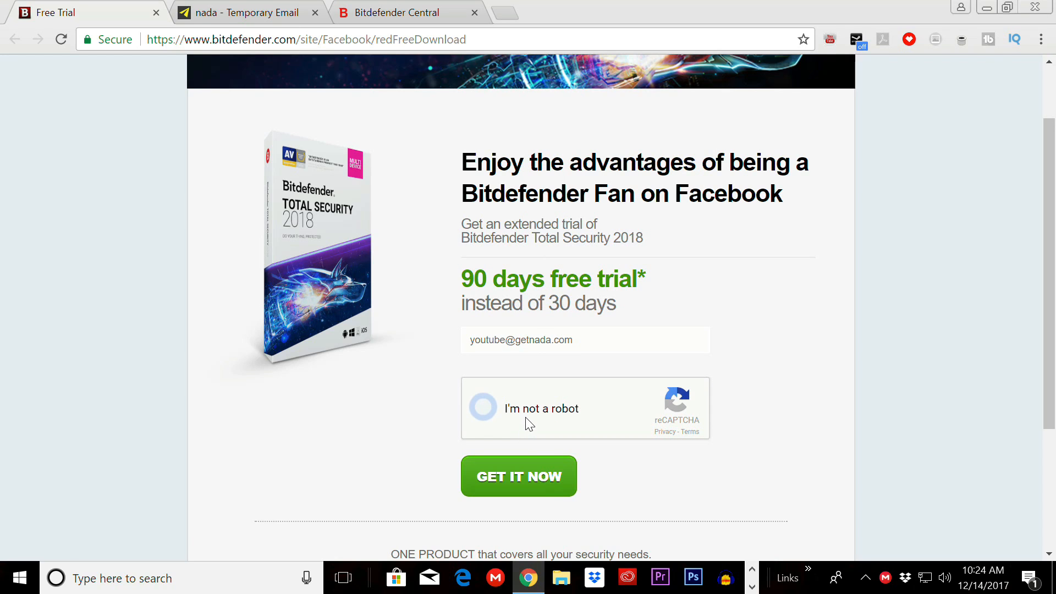
# - Pass reCAPTCHA and submit the 90-day trial request, then switch to the nada inbox
pyautogui.click(518, 475)
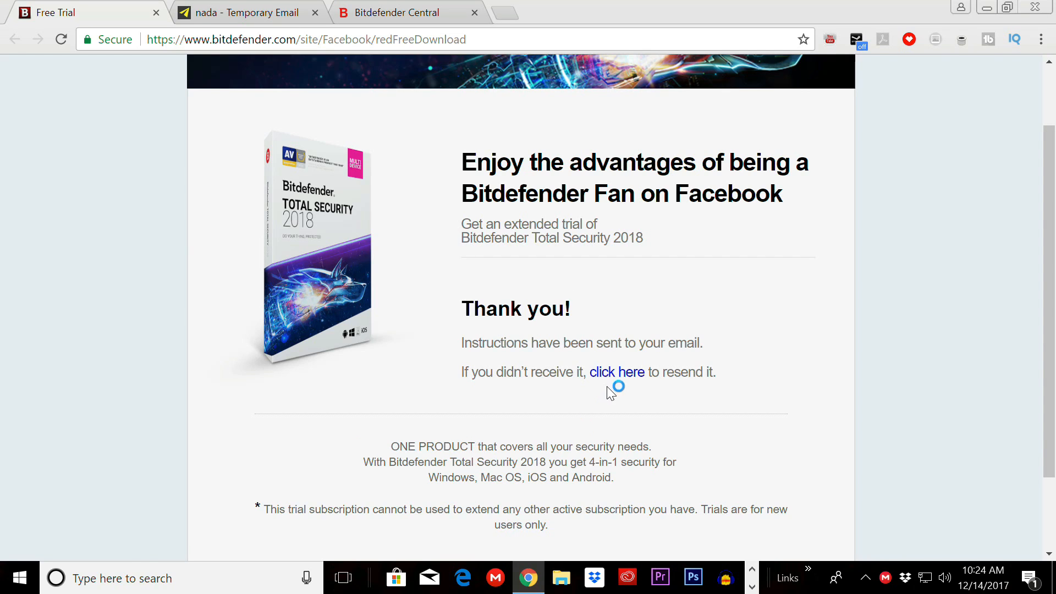
pyautogui.click(615, 372)
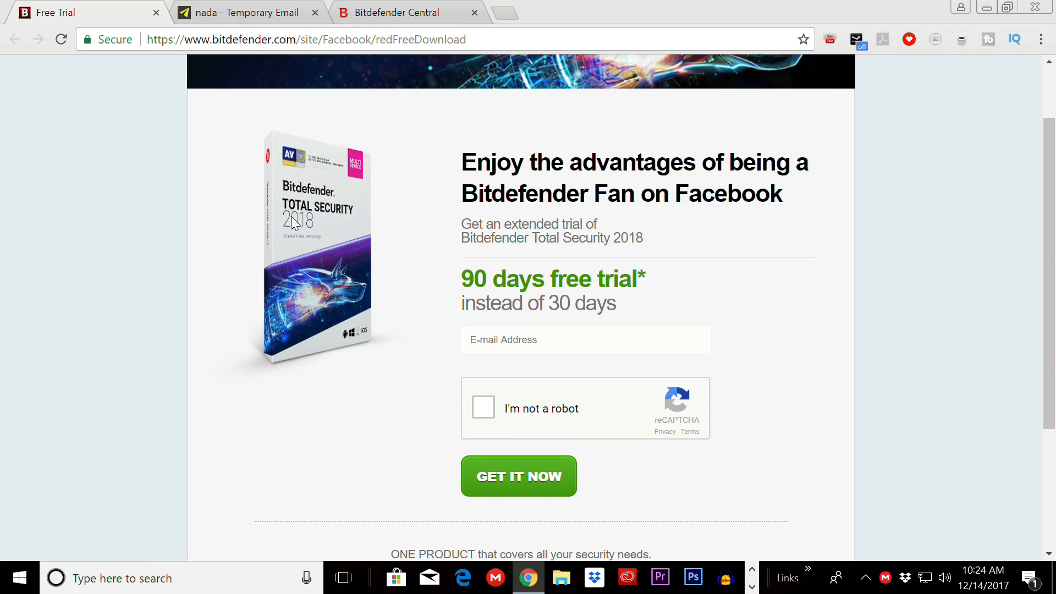
pyautogui.click(243, 12)
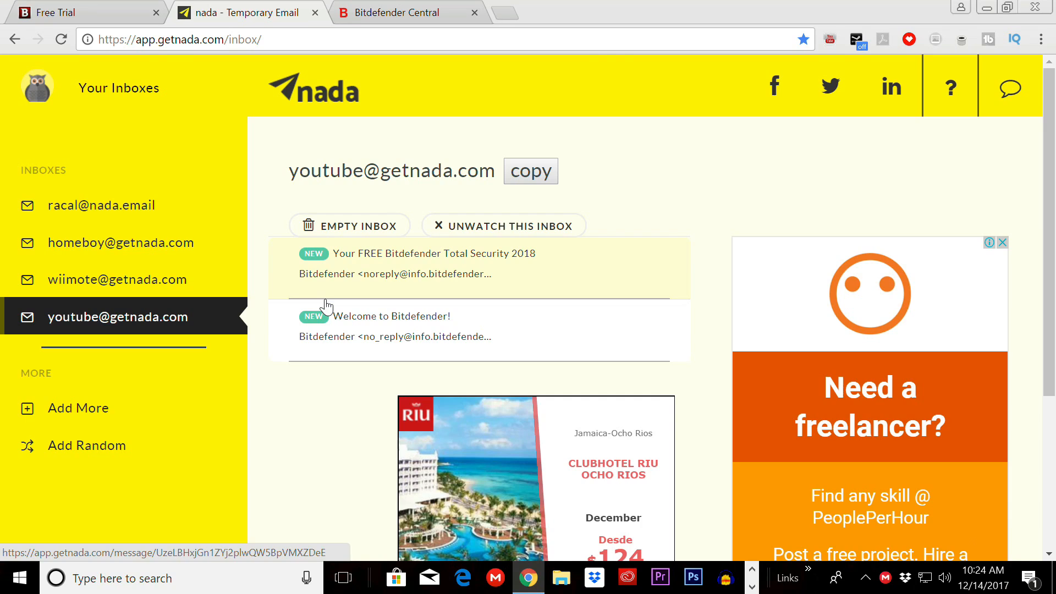
pyautogui.moveTo(478, 293)
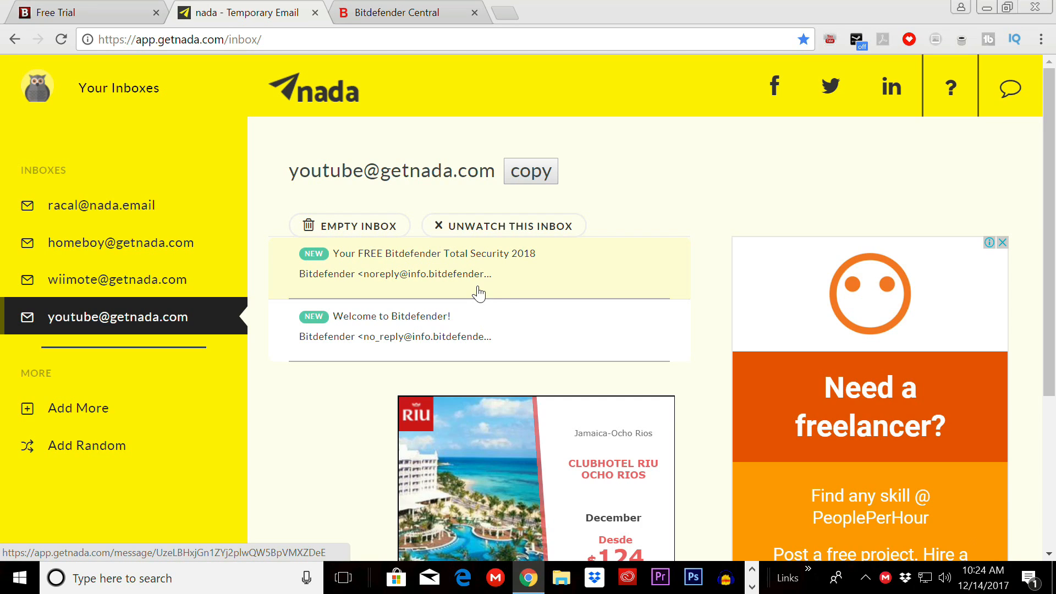
pyautogui.moveTo(325, 298)
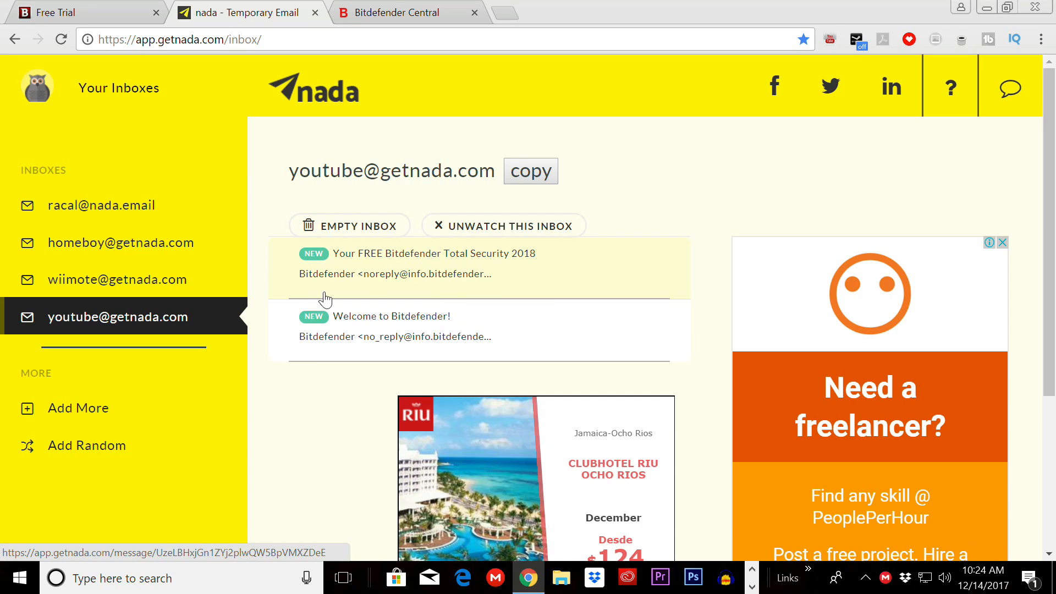
# - Open the 'Your FREE Bitdefender Total Security 2018' email and use its Install Bitdefender button
pyautogui.click(444, 253)
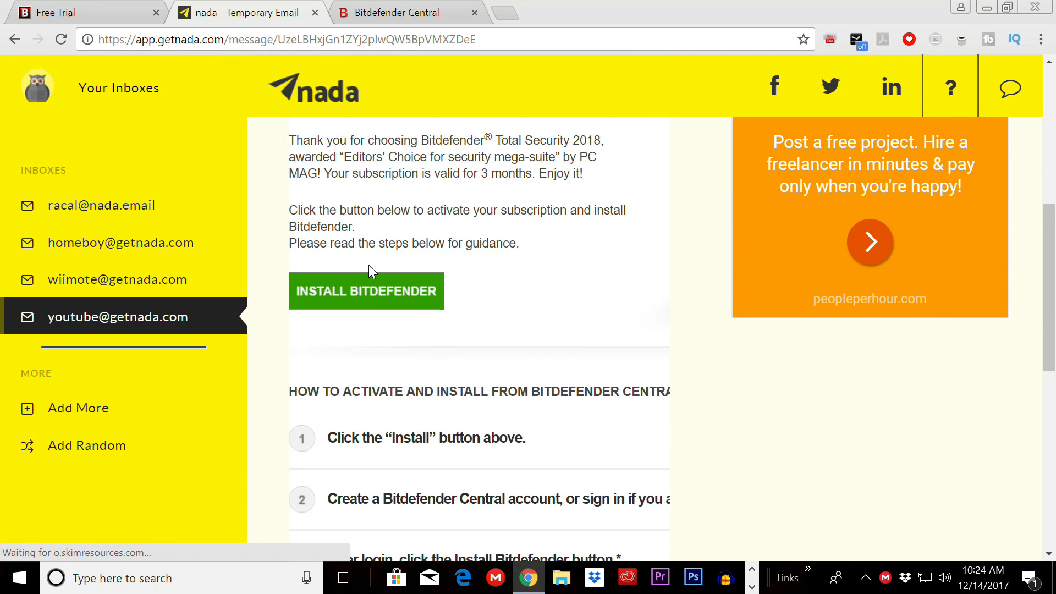
pyautogui.click(366, 291)
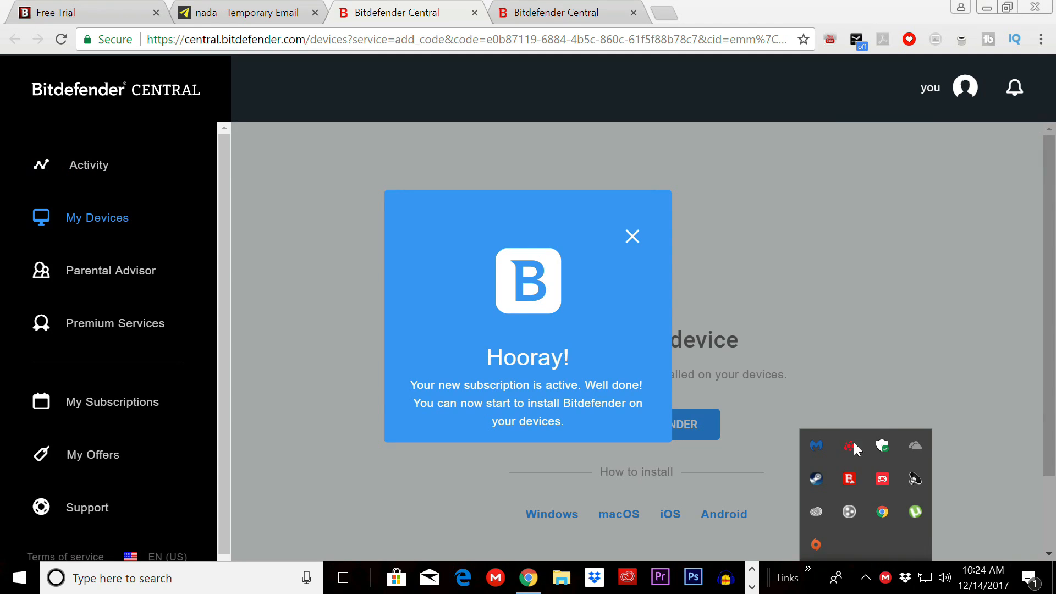
# - Show Total Security from the tray icon and browse its Notifications and Tools sections
pyautogui.rightClick(850, 447)
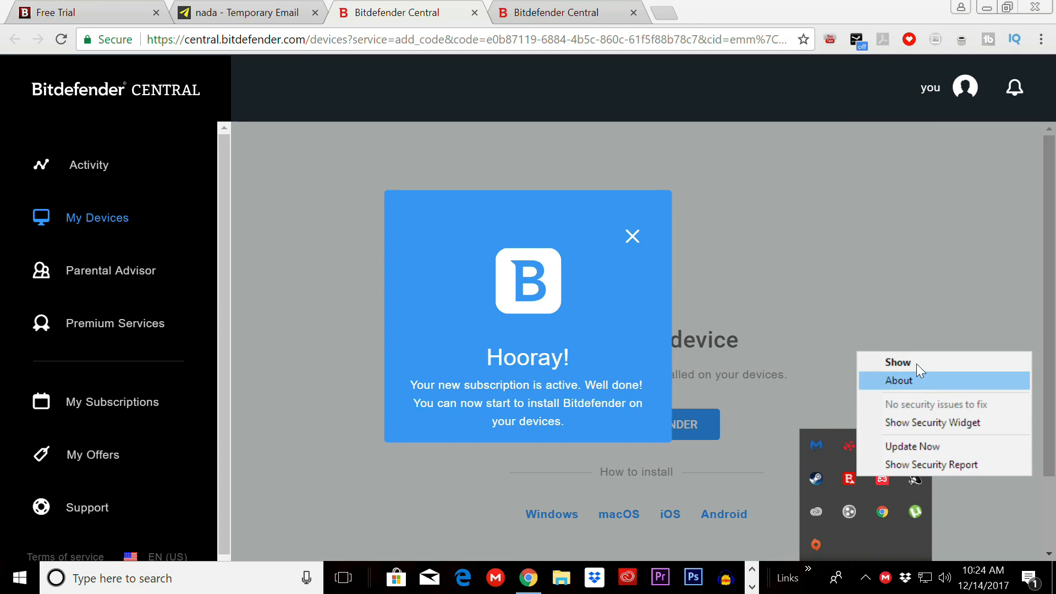
pyautogui.click(897, 361)
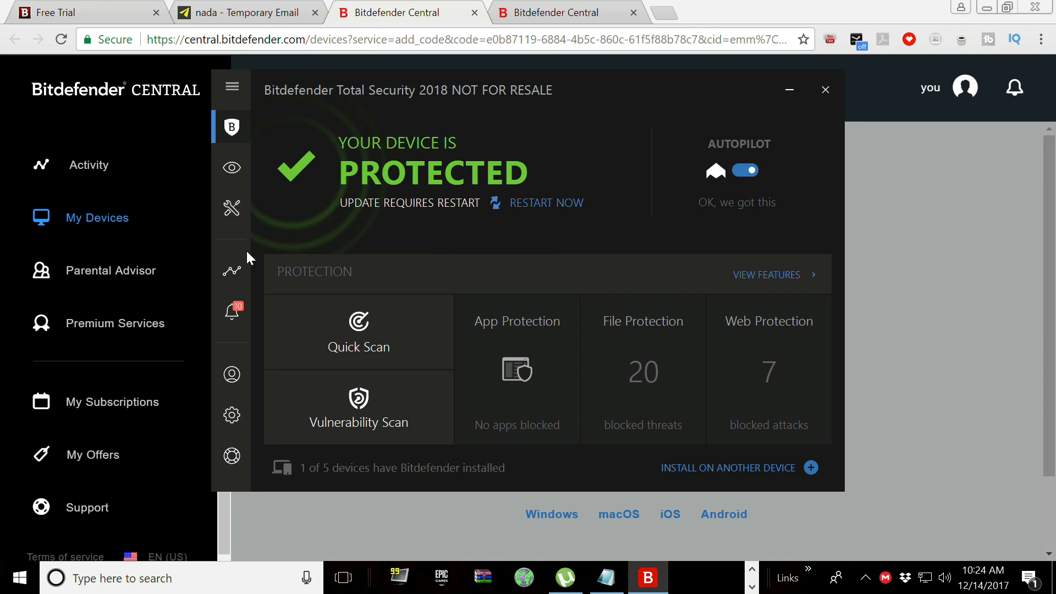
pyautogui.moveTo(260, 291)
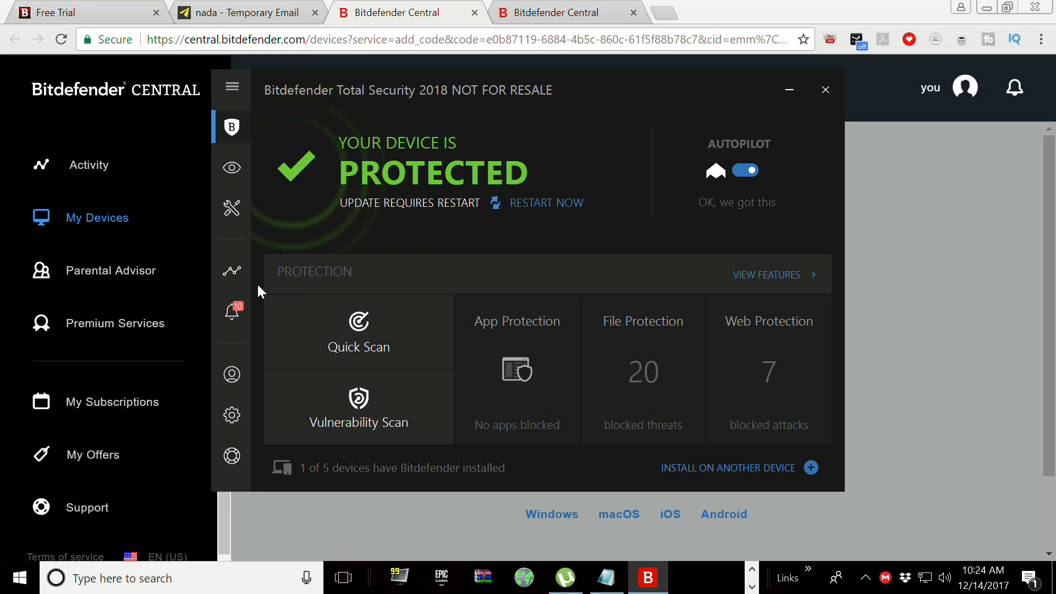
pyautogui.click(231, 310)
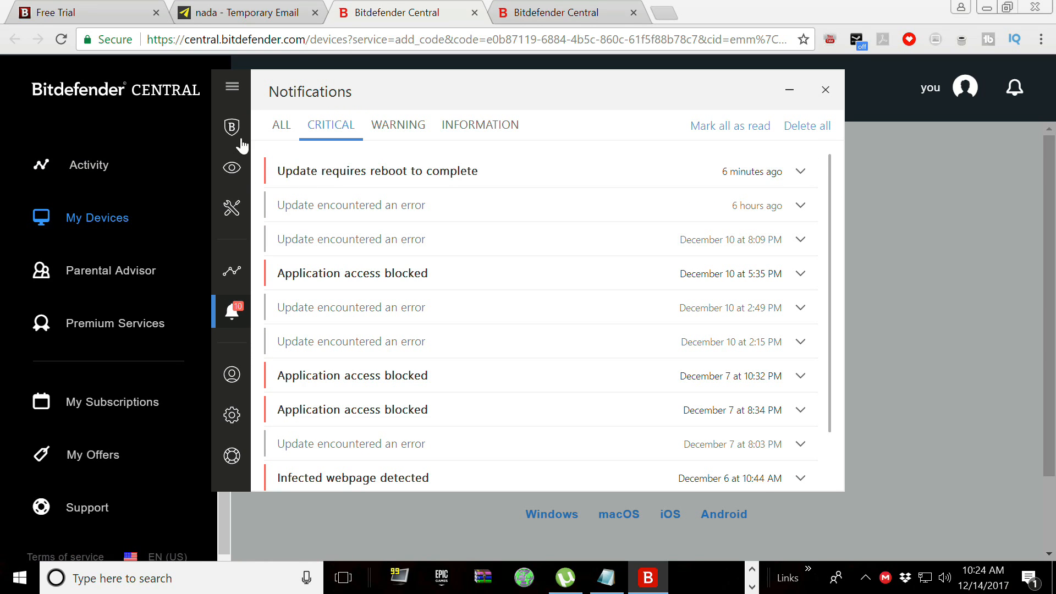
pyautogui.click(232, 208)
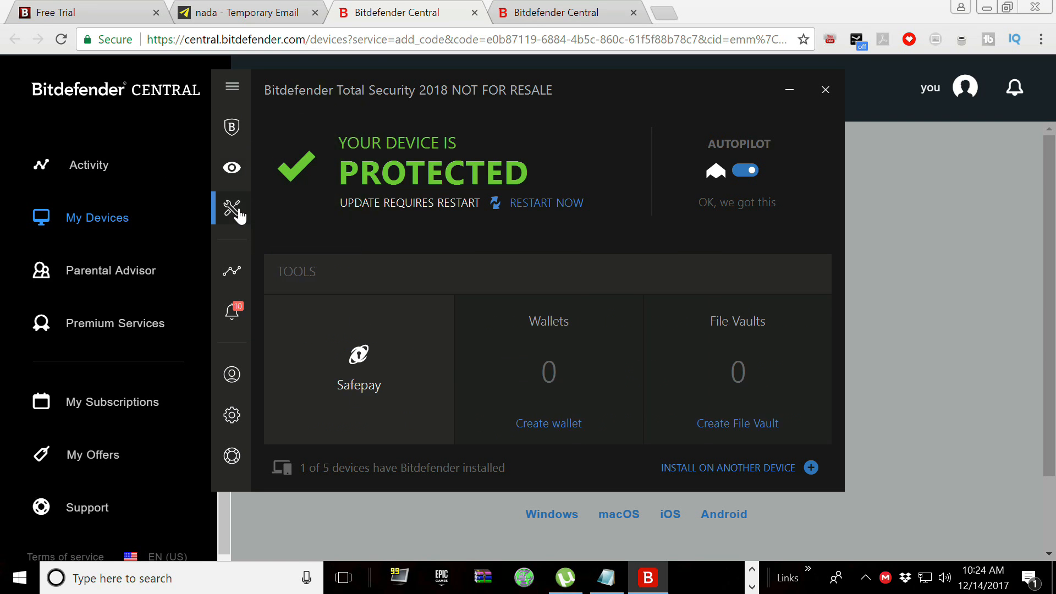